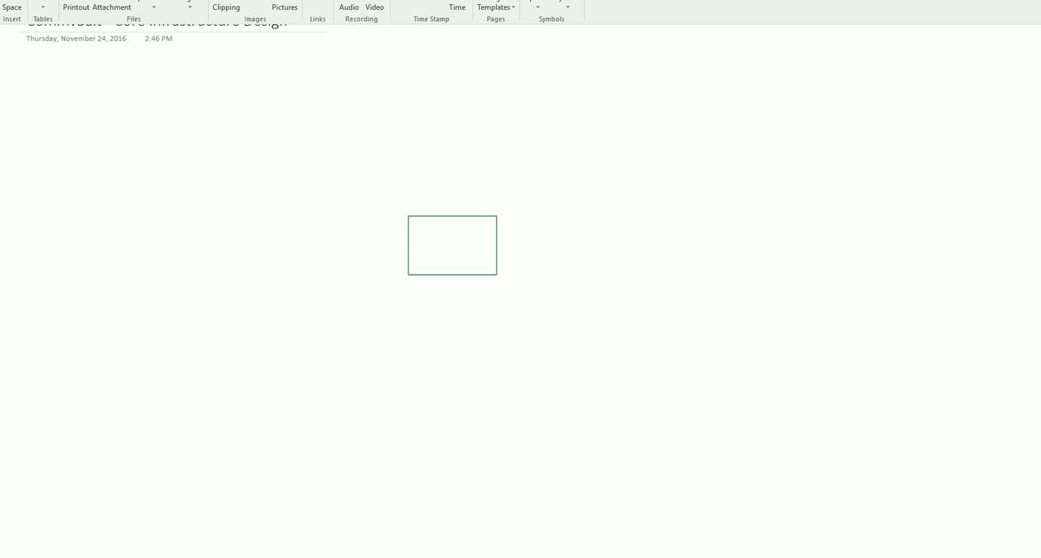
# With a Draw pen, extend a line out from the rectangle's upper-right corner
pyautogui.click(37, 7)
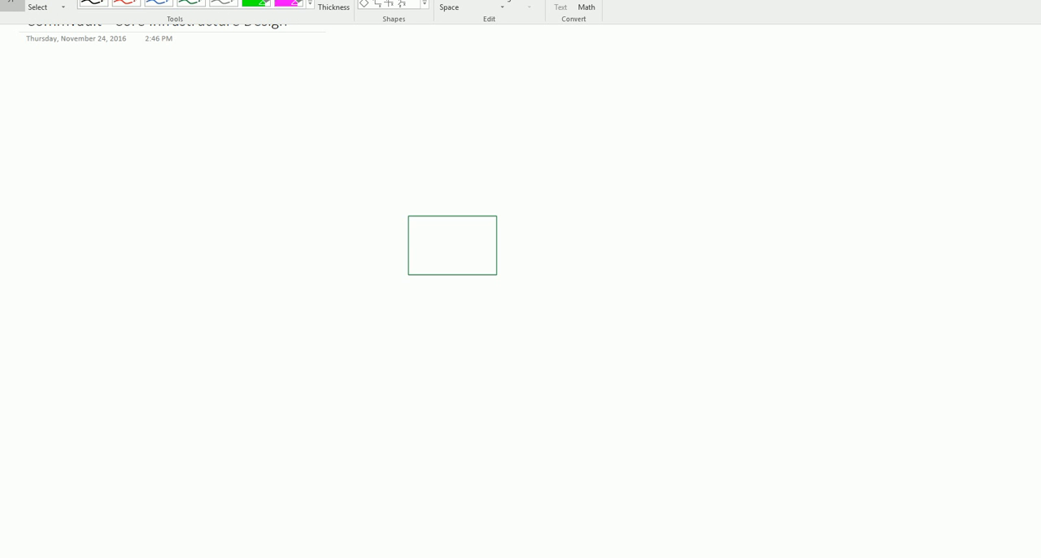
pyautogui.moveTo(91, 4)
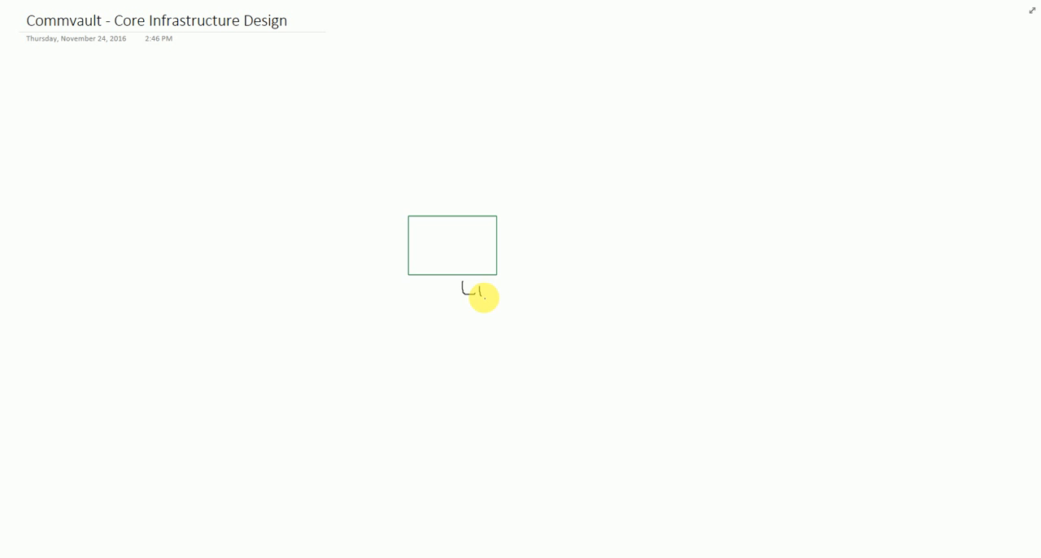
pyautogui.moveTo(475, 293); pyautogui.dragTo(496, 292)
pyautogui.write('Commserve')
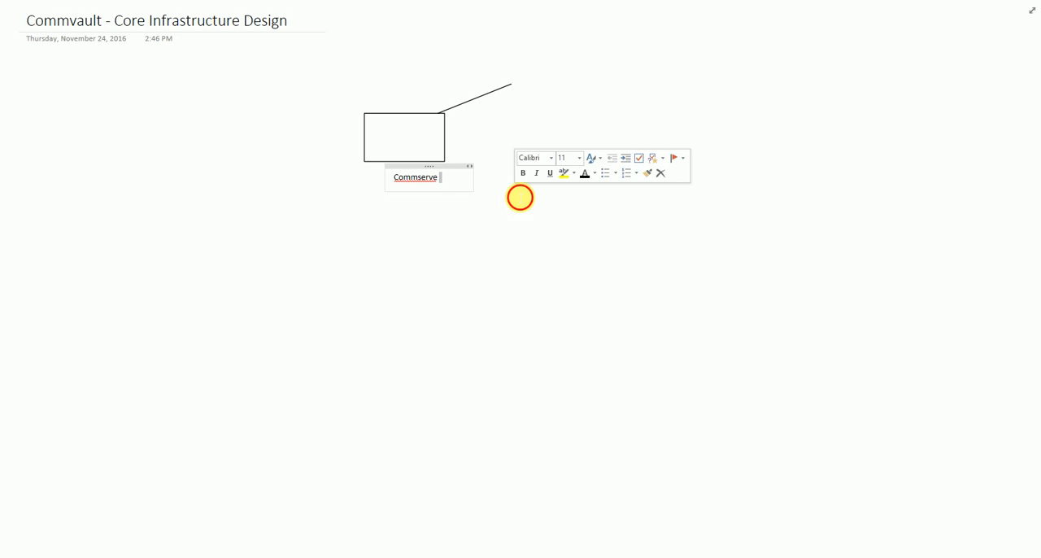
# Finish the Commserve label beneath the box before drawing the remaining corner lines
pyautogui.click(309, 202)
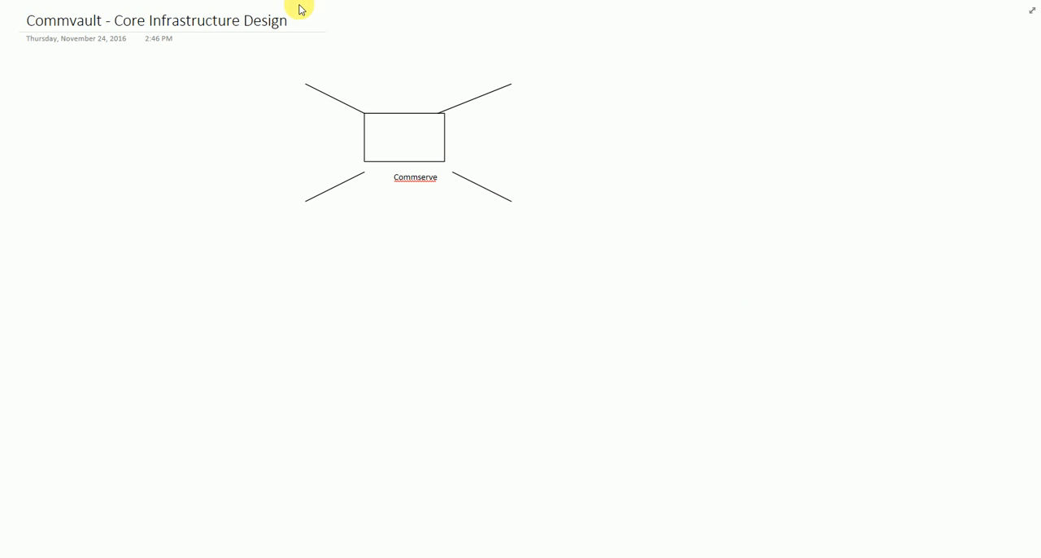
# Label two line ends Administration and Disaster Recovery
pyautogui.write('Adminstration')
pyautogui.write('Reporting')
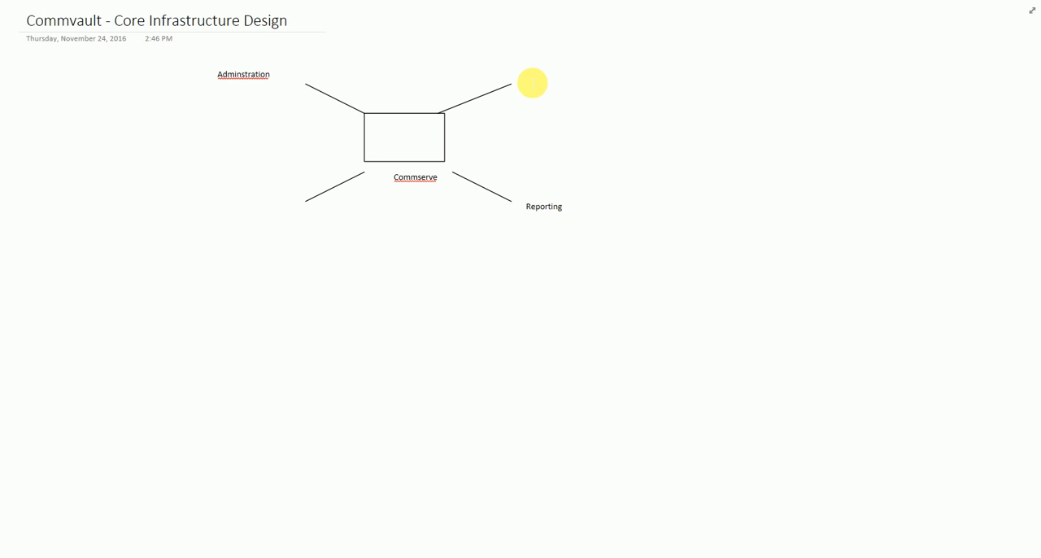
pyautogui.write('D')
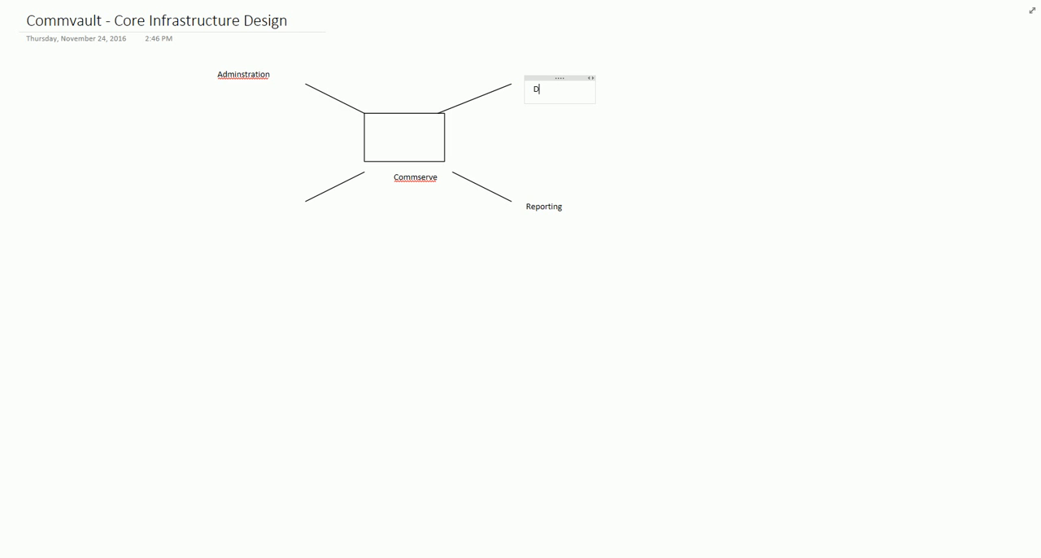
pyautogui.write('isaster')
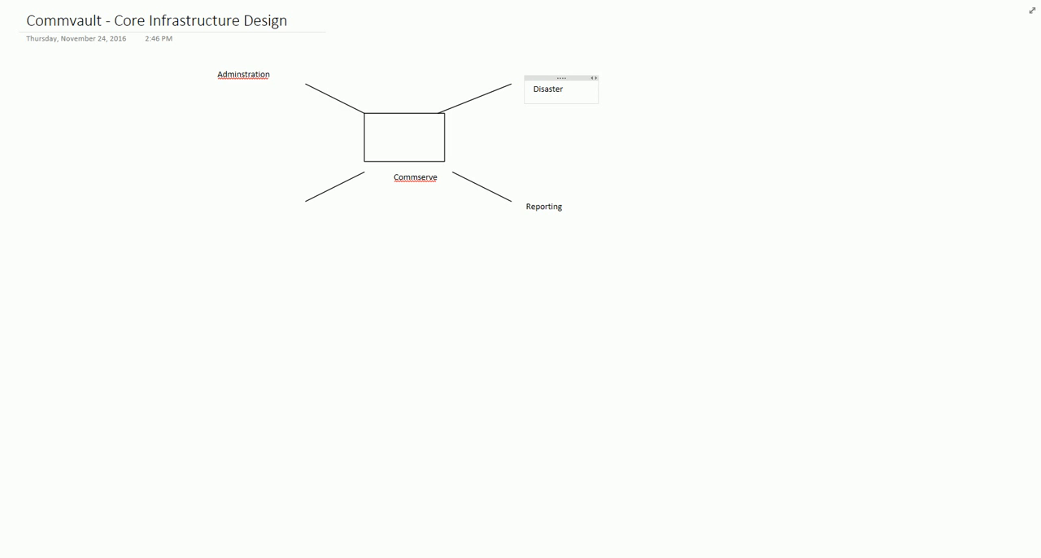
pyautogui.write('Recovery')
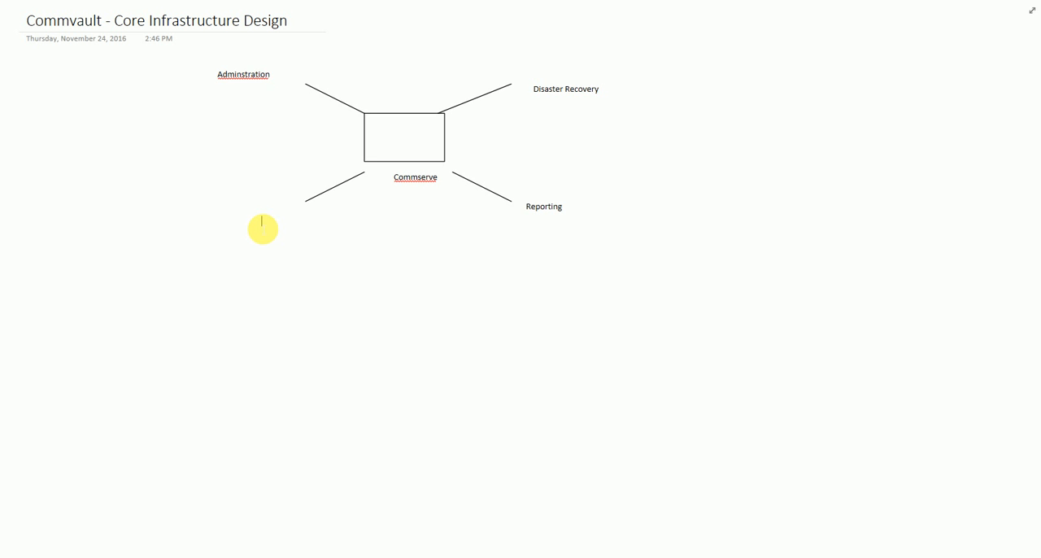
# Label the remaining line ends Reporting and Event Orchestration
pyautogui.click(262, 228)
pyautogui.write('Event Orchestr')
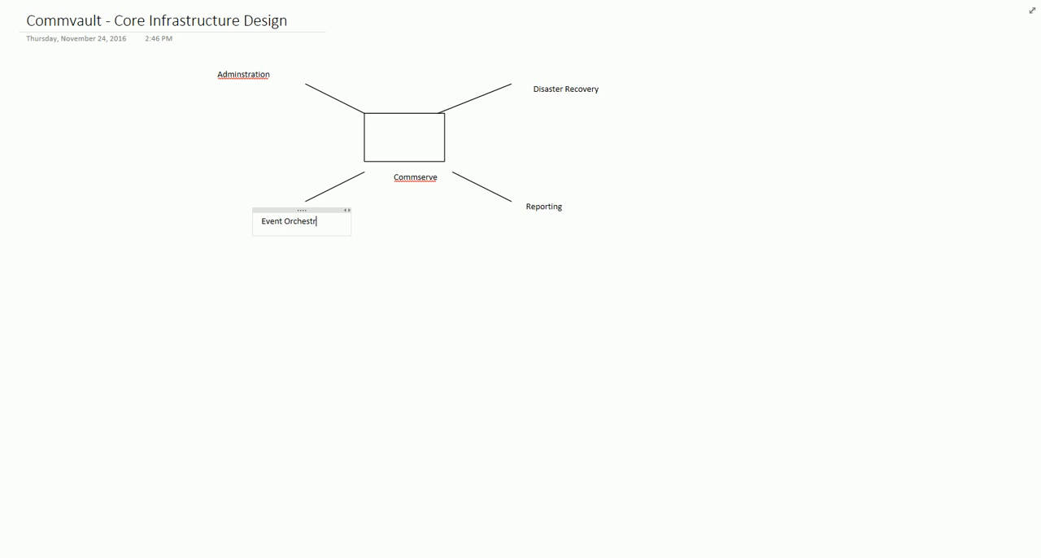
pyautogui.write('ation')
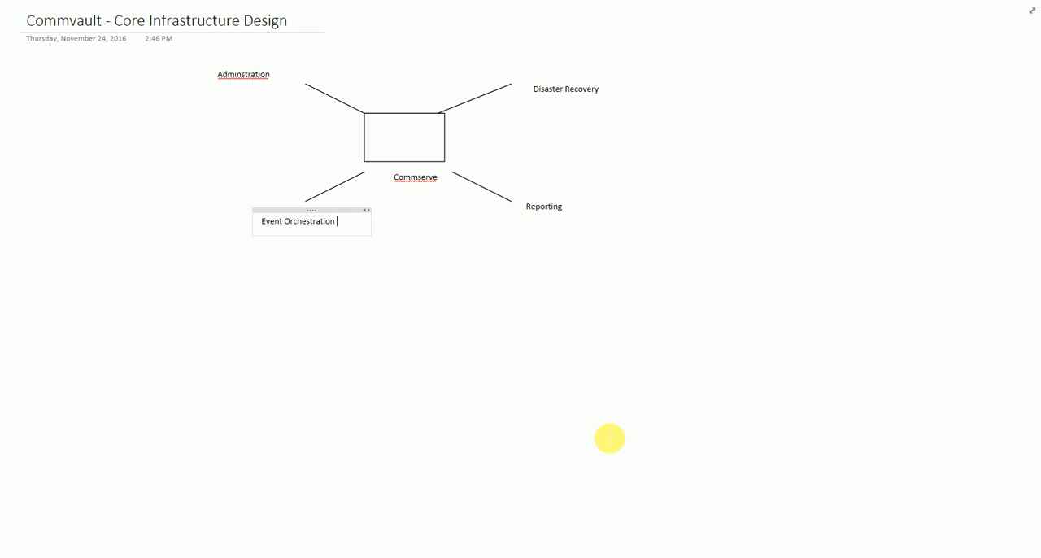
pyautogui.click(600, 426)
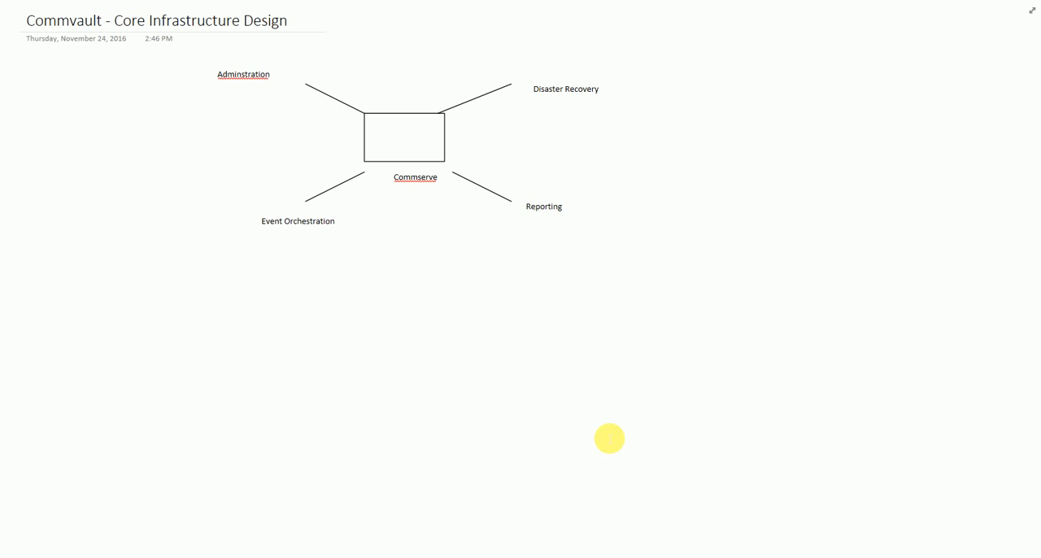
pyautogui.moveTo(527, 422)
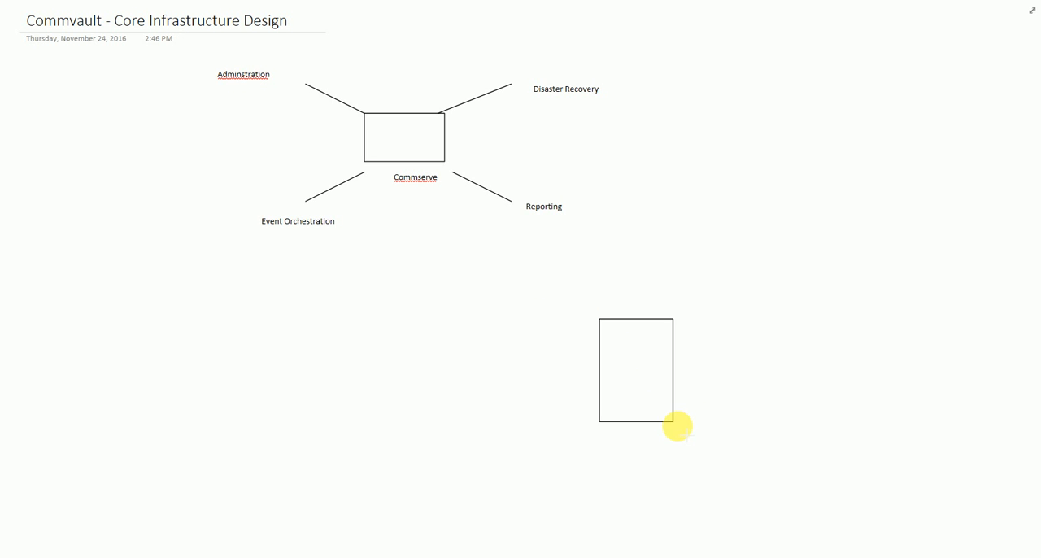
# Label the tall rectangle Media Agent (MA) and begin an Ingest note above it
pyautogui.click(634, 368)
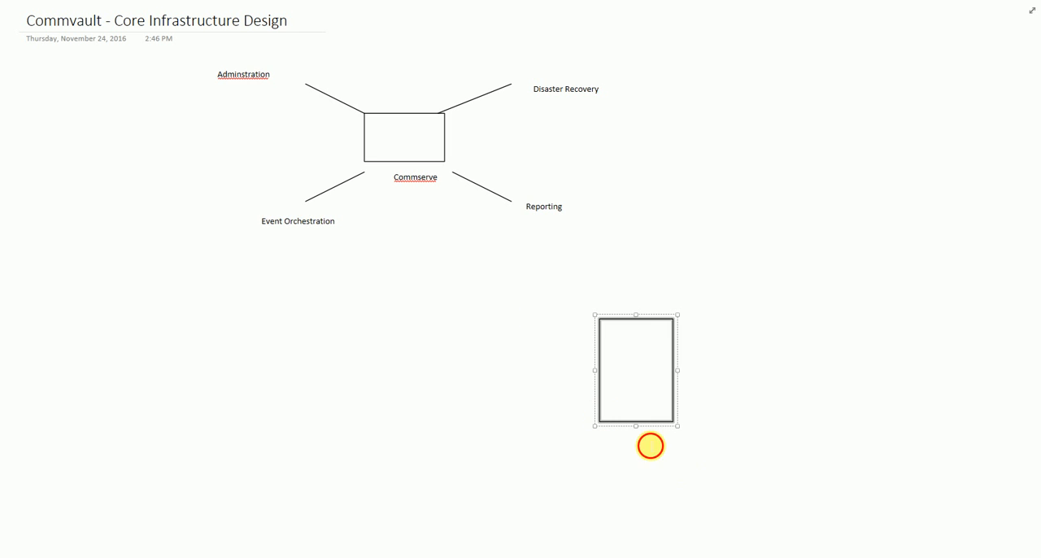
pyautogui.write('Media Agent (MA')
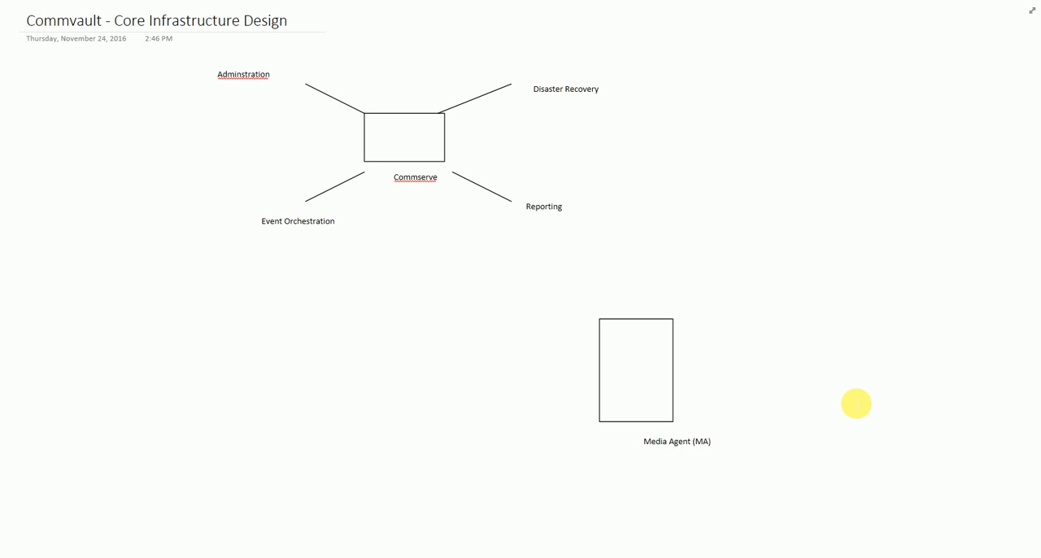
pyautogui.moveTo(725, 299)
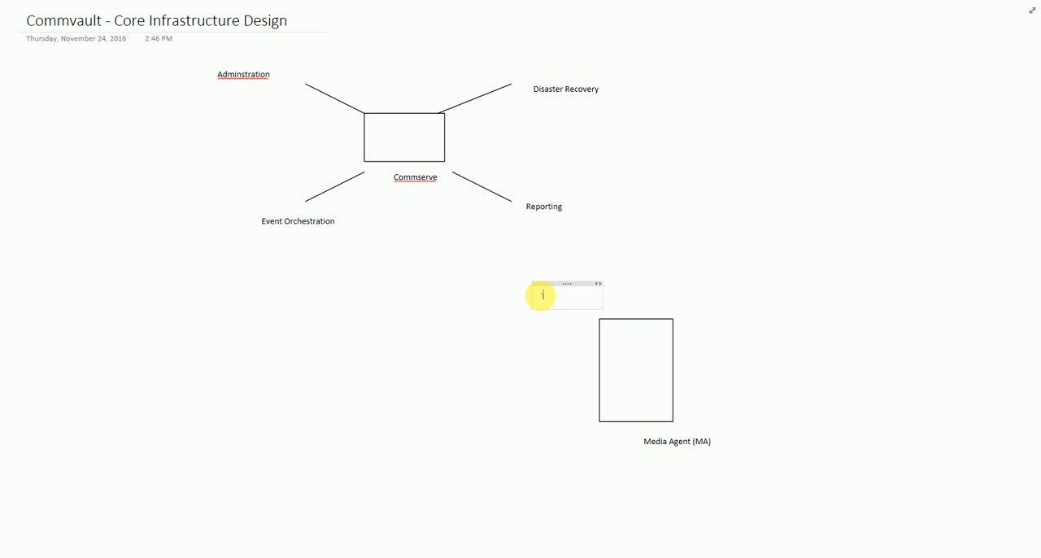
pyautogui.write('Ingest Data Streams')
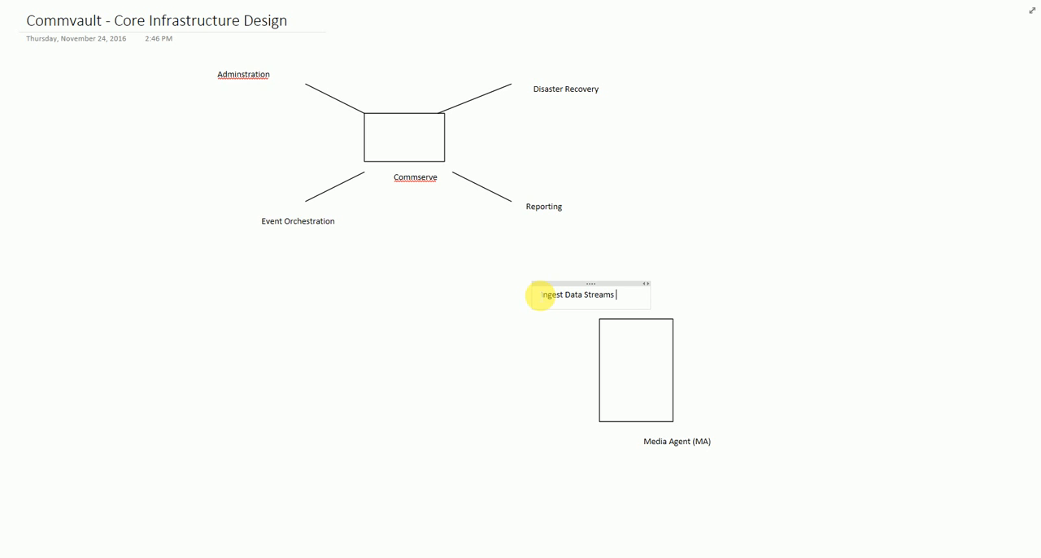
pyautogui.moveTo(767, 312)
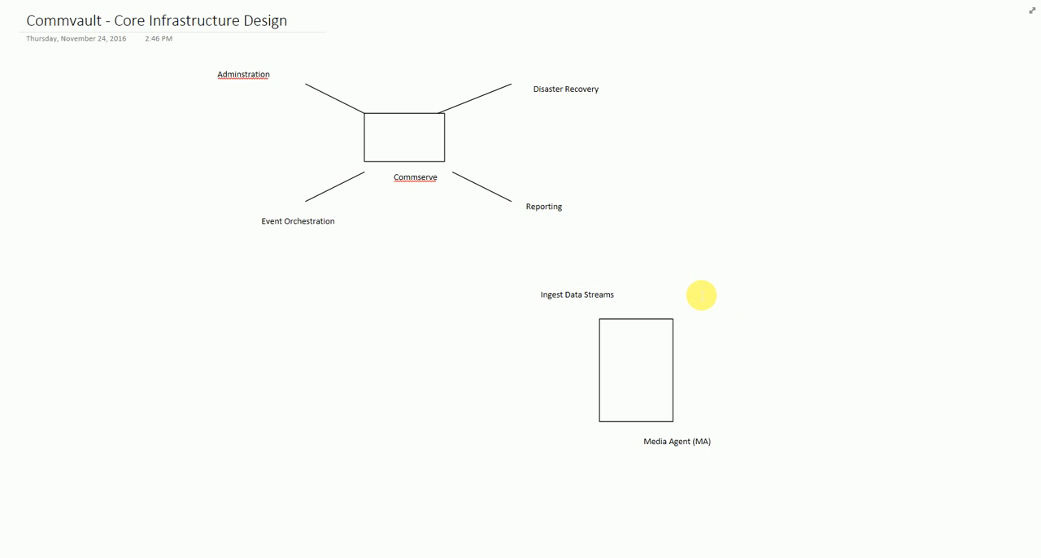
pyautogui.moveTo(722, 334)
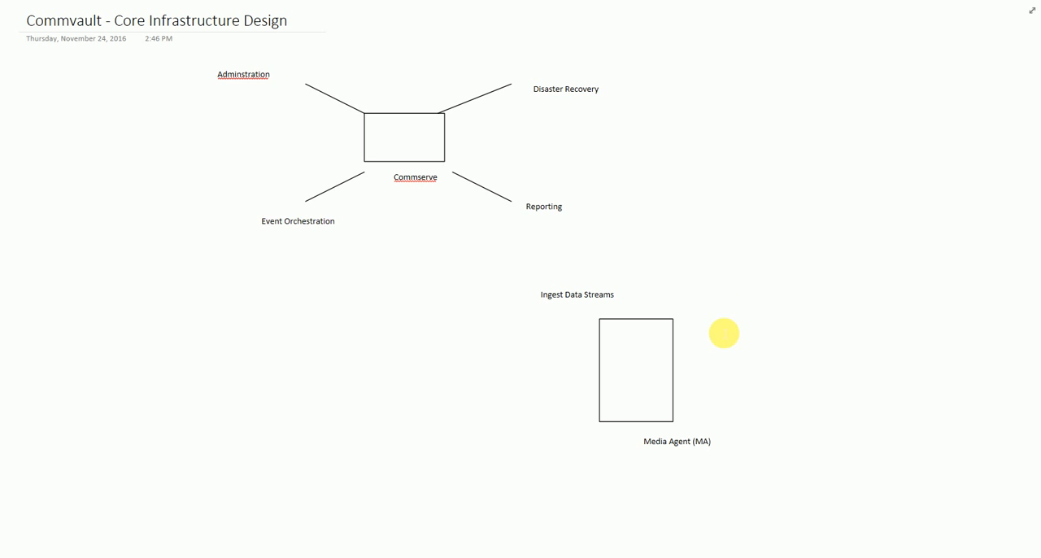
# Add role labels Writes data to the content store, Snapshot Creator and Job Indexes around the MA box
pyautogui.write('Writes')
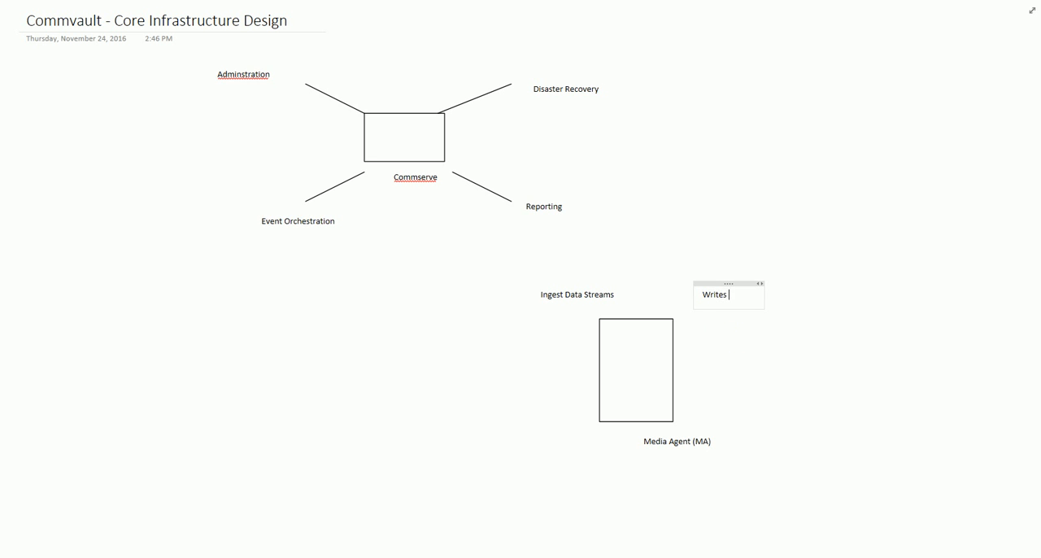
pyautogui.write('data to the content store')
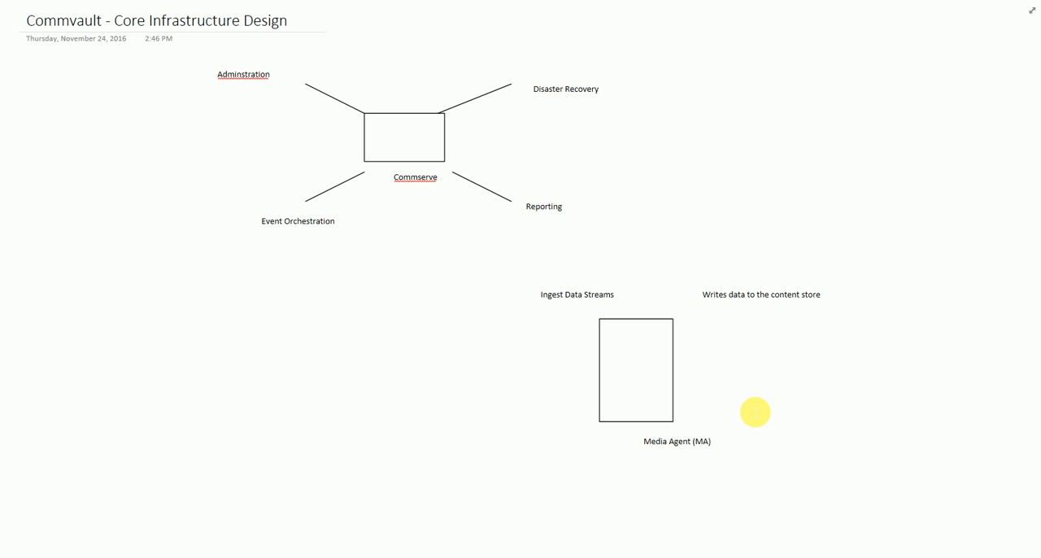
pyautogui.write('Snapshot Creator')
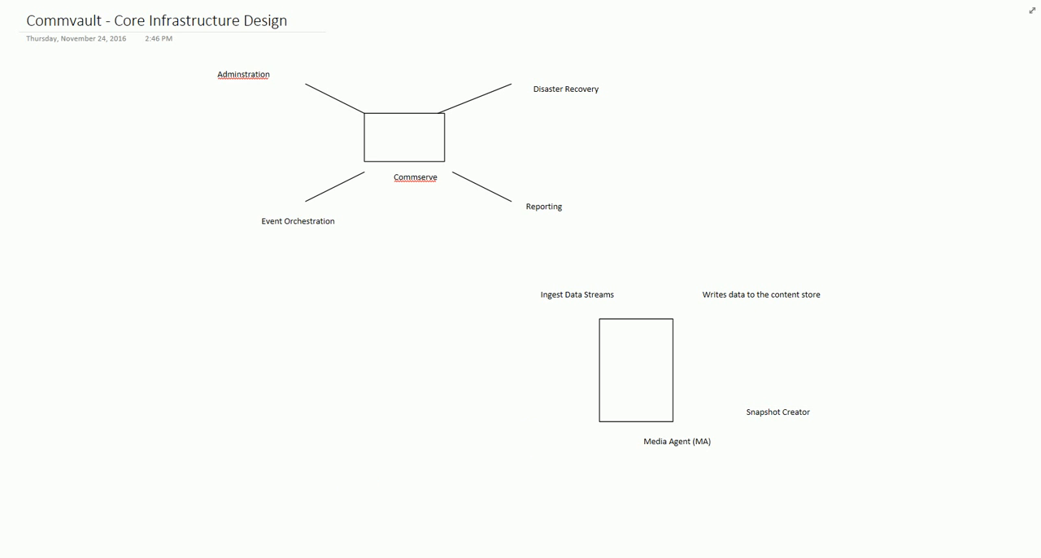
pyautogui.write('Job Indexes')
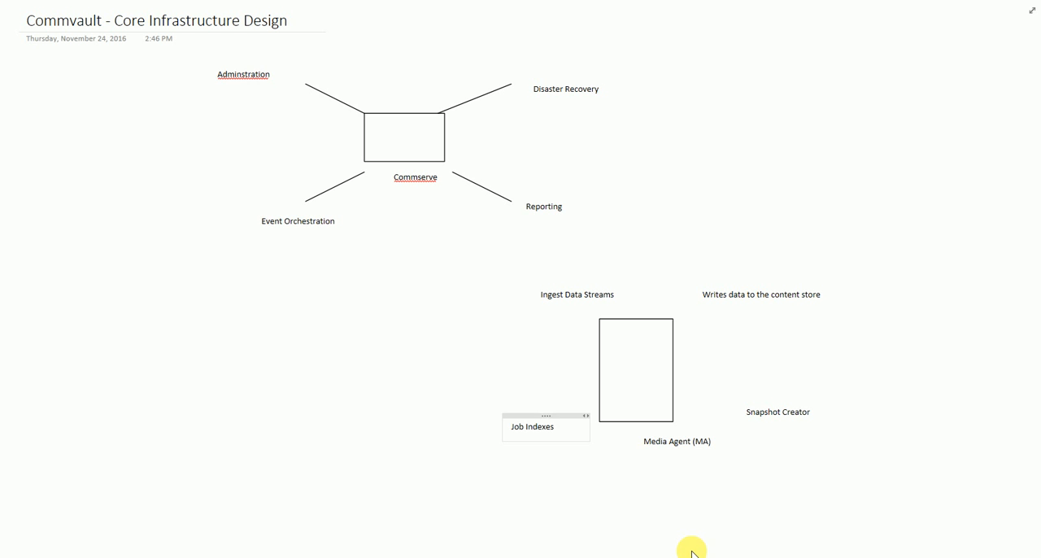
pyautogui.click(556, 426)
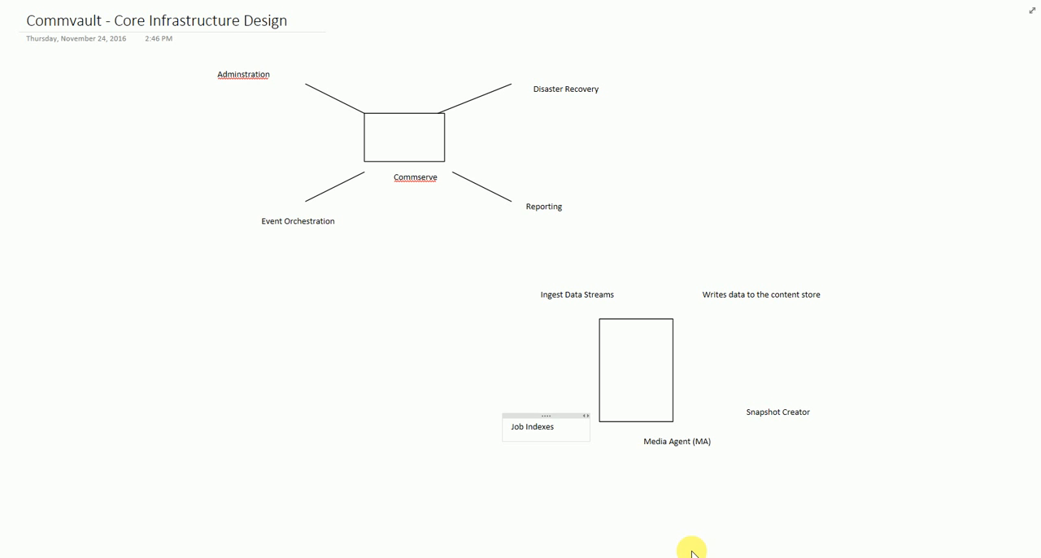
pyautogui.click(555, 426)
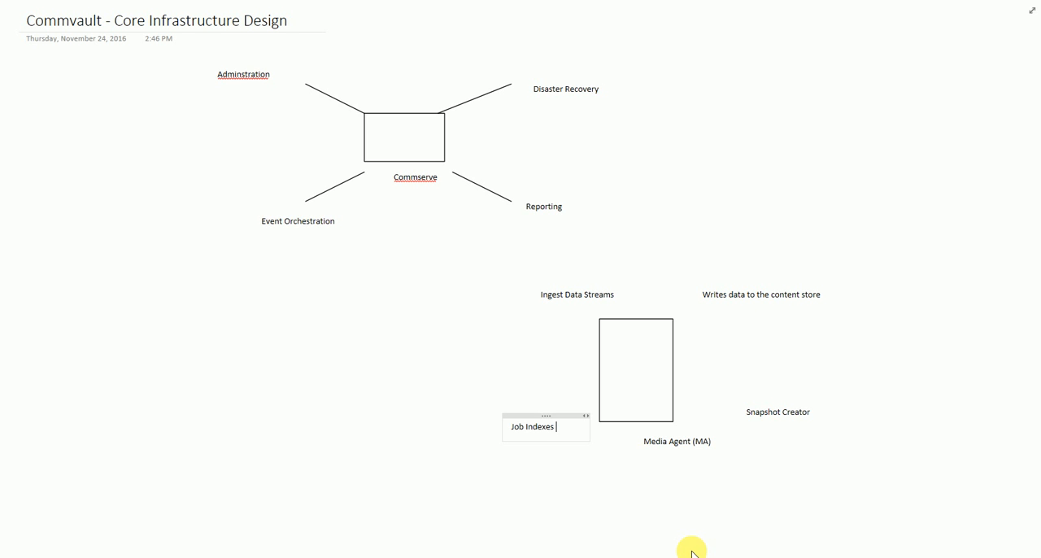
pyautogui.moveTo(785, 467)
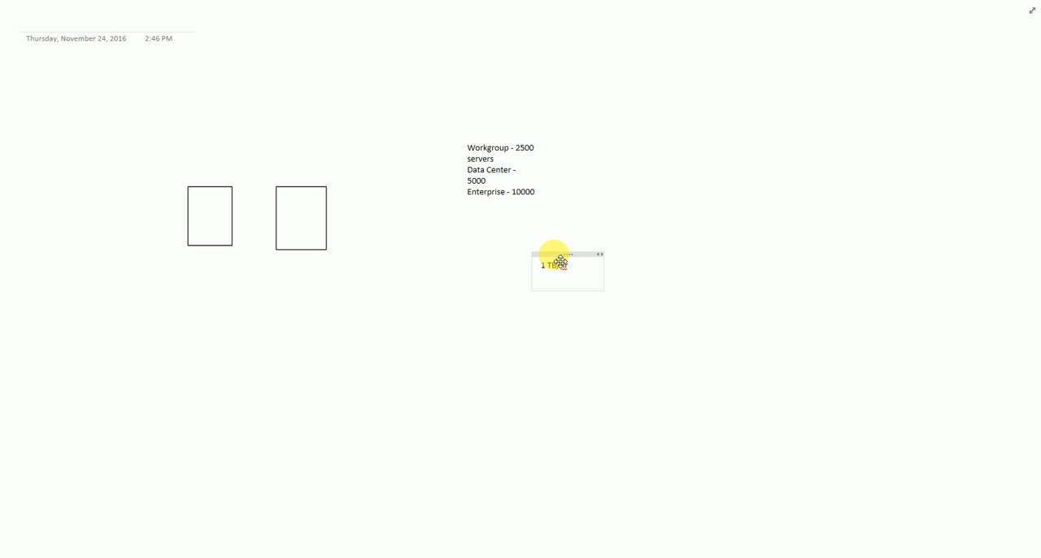
# Type sizing lines 20 TB and 5 - 5 TB/hr, then revise the conclusion to 4 MA
pyautogui.write('20 TB')
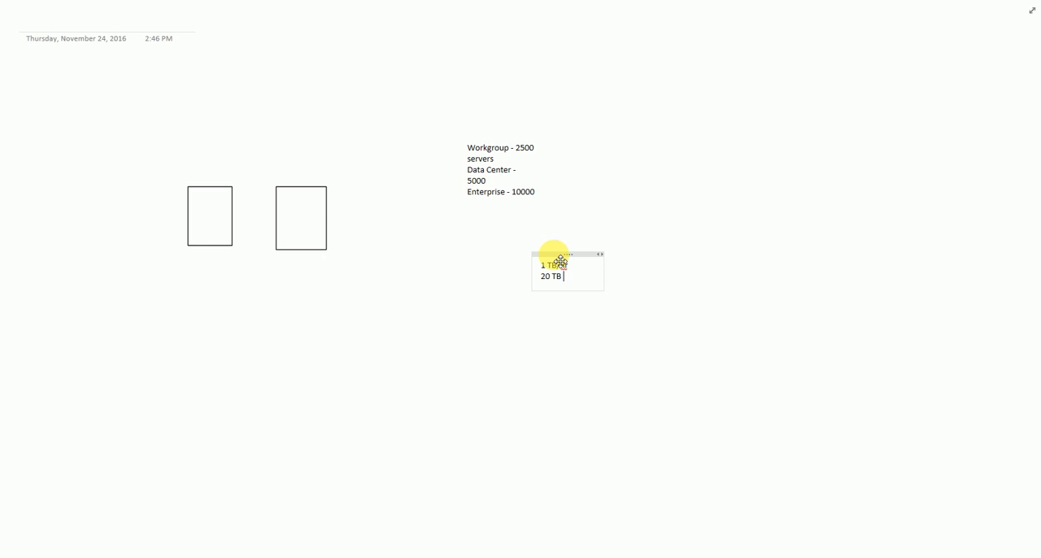
pyautogui.press('enter')
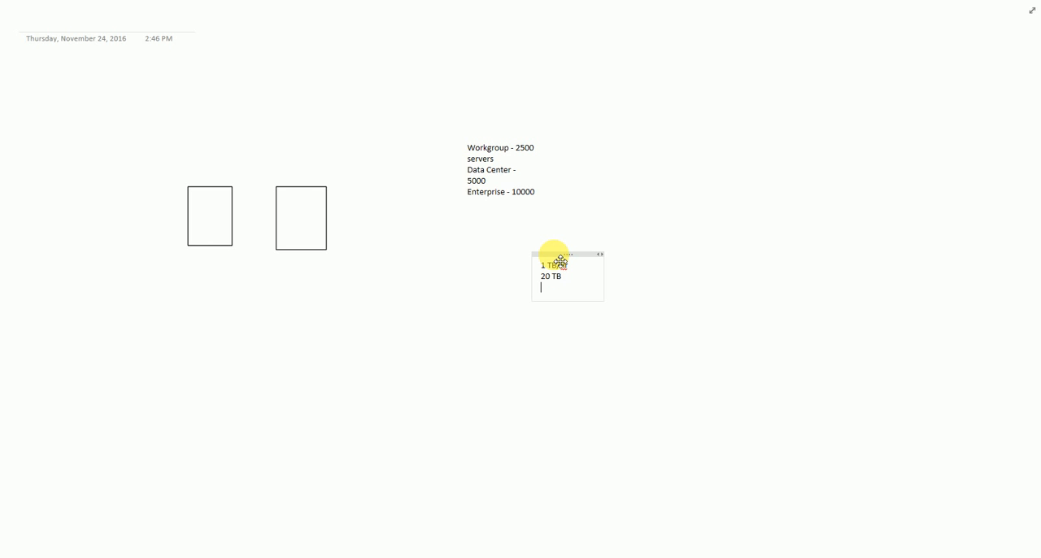
pyautogui.write('5')
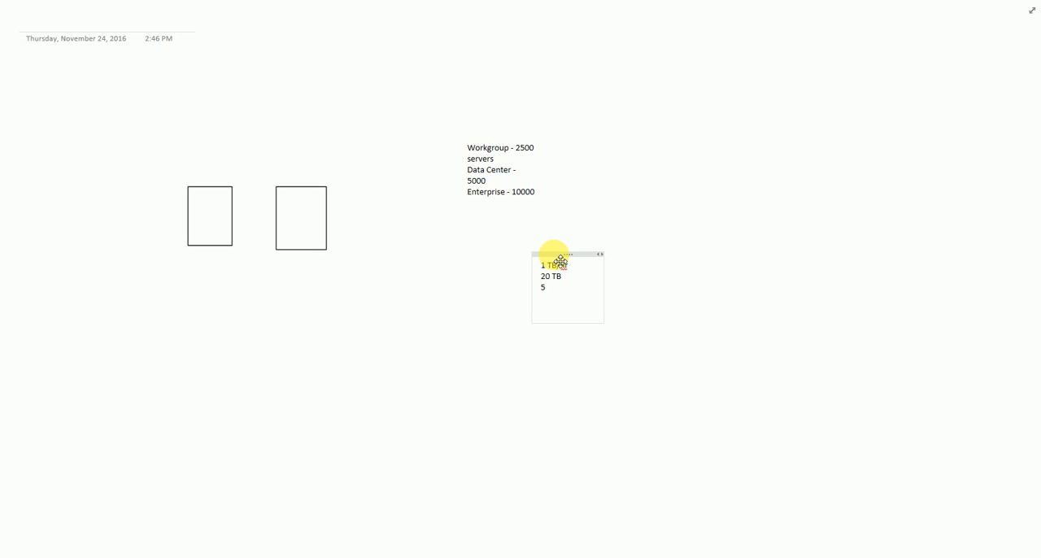
pyautogui.doubleClick(551, 277)
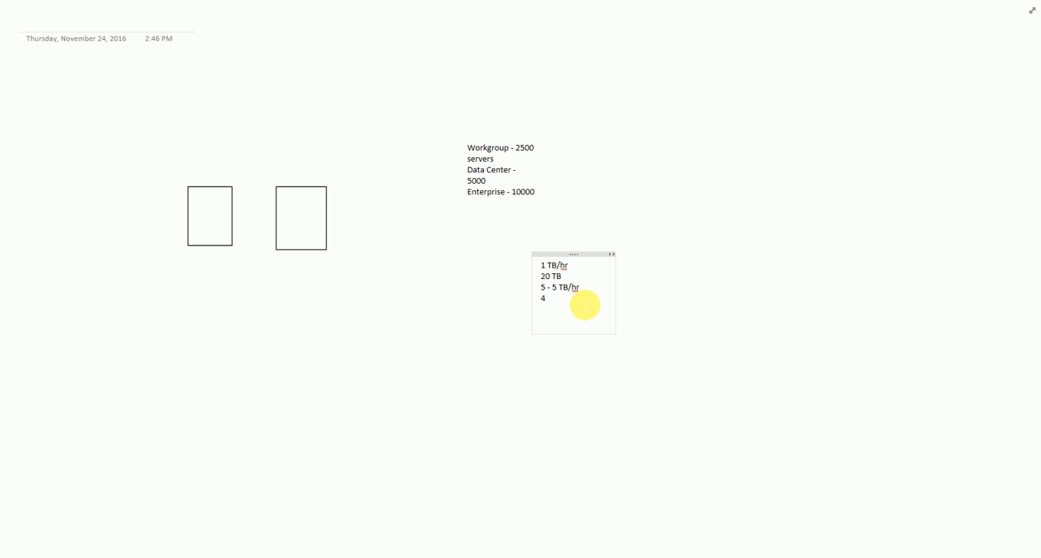
pyautogui.write('MA')
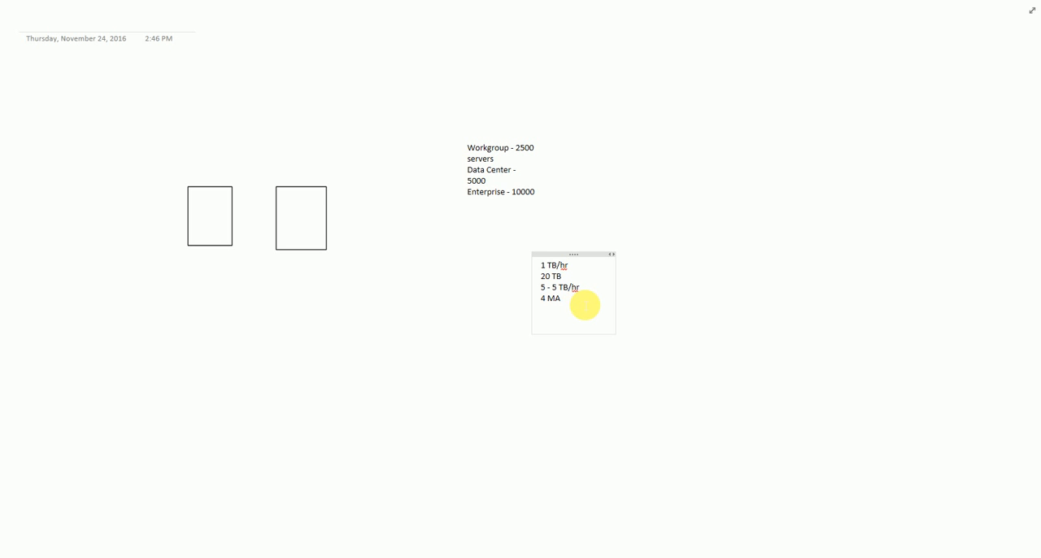